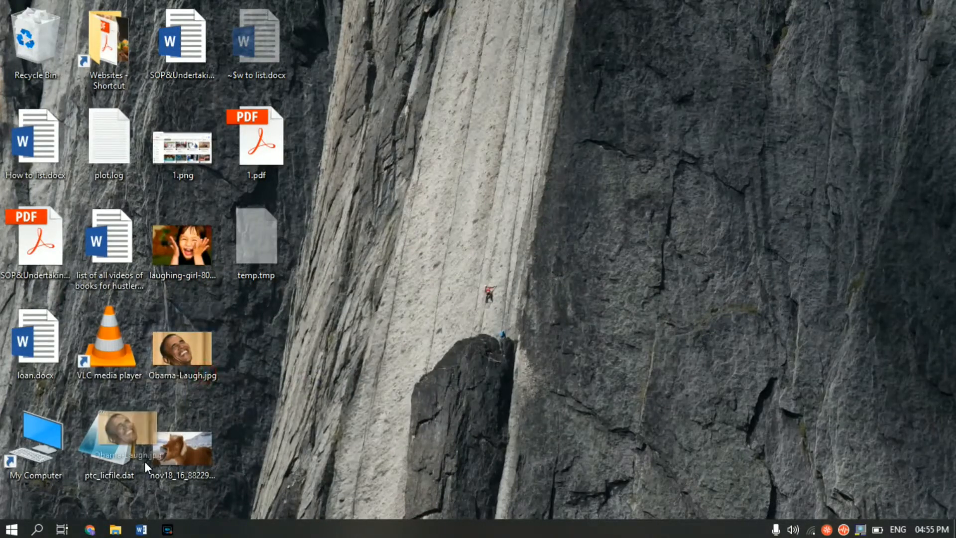
- Open the Obama-Laugh.jpg desktop photo in a Chrome tab
{"action": "left_click", "coordinate": [88, 528]}
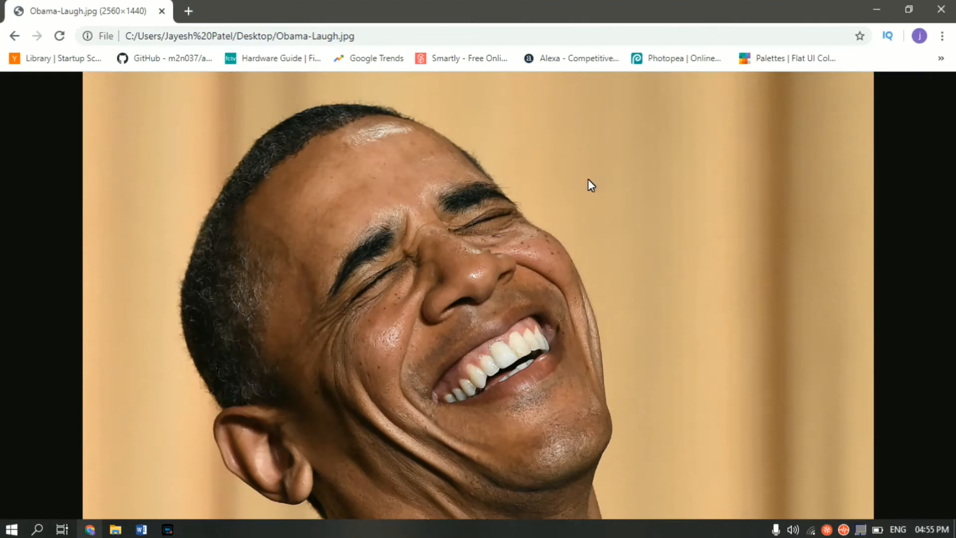
{"action": "mouse_move", "coordinate": [829, 183]}
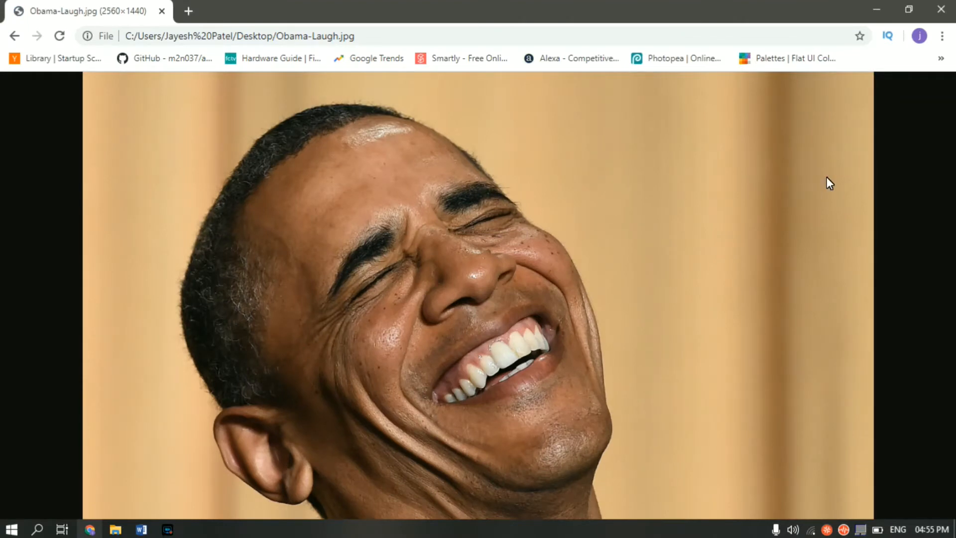
{"action": "mouse_move", "coordinate": [941, 44]}
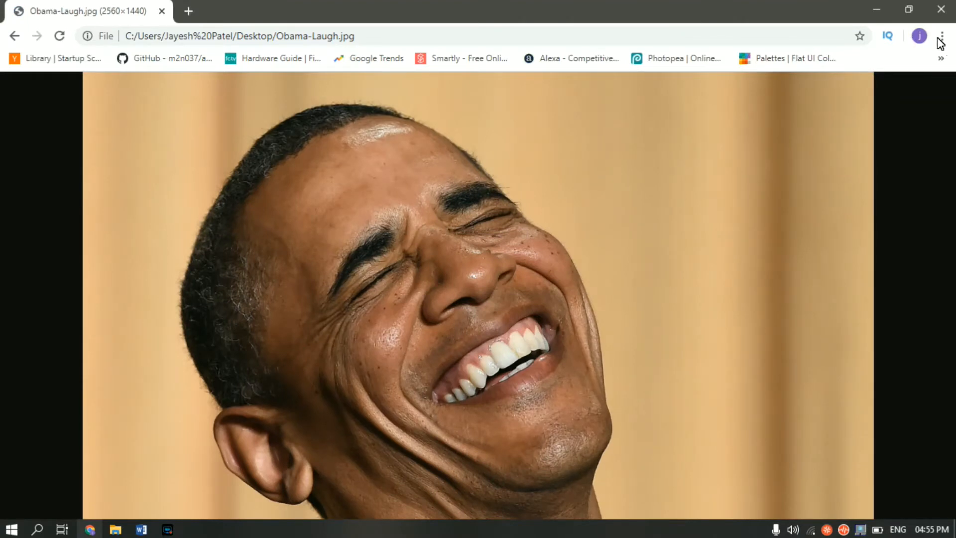
- Bring up Chrome's print dialog for the photo with Save as PDF as destination
{"action": "left_click", "coordinate": [941, 36]}
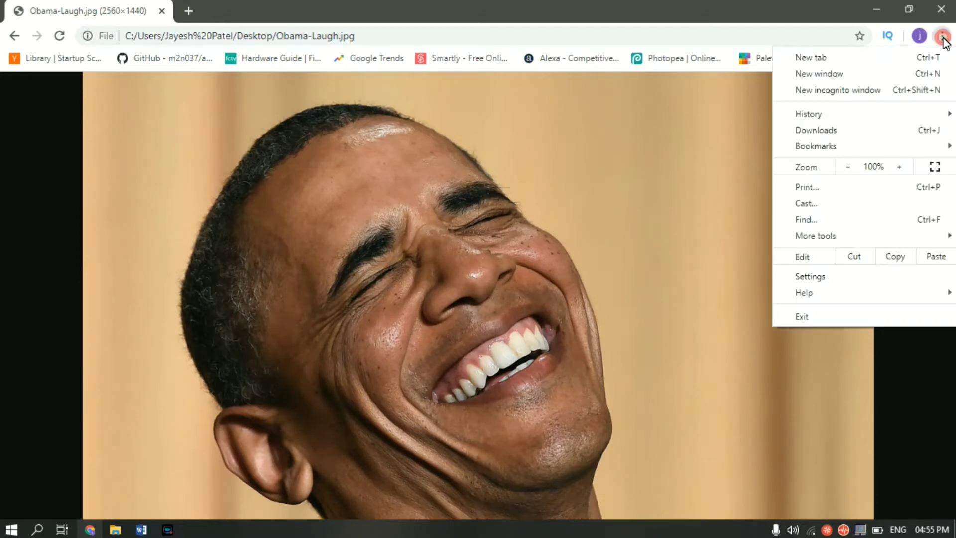
{"action": "mouse_move", "coordinate": [850, 188]}
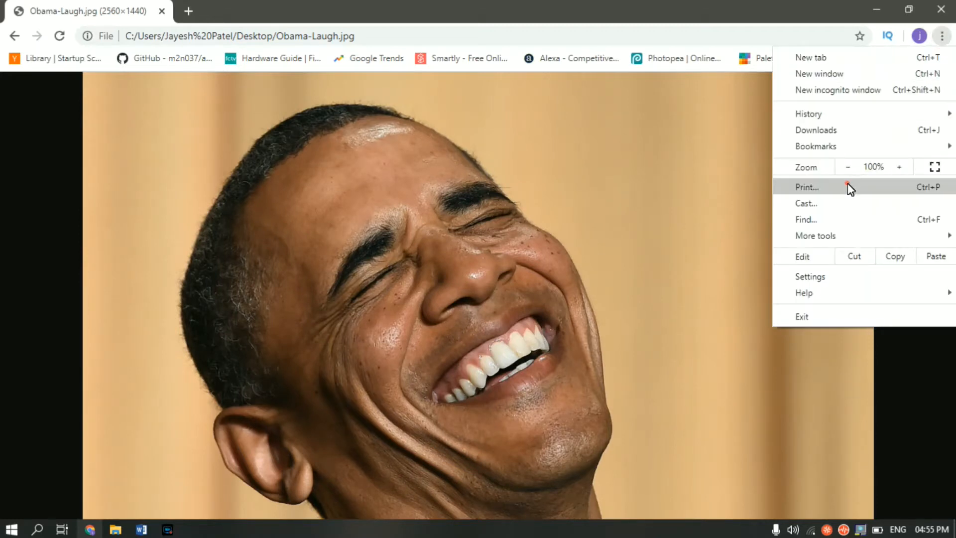
{"action": "left_click", "coordinate": [805, 186]}
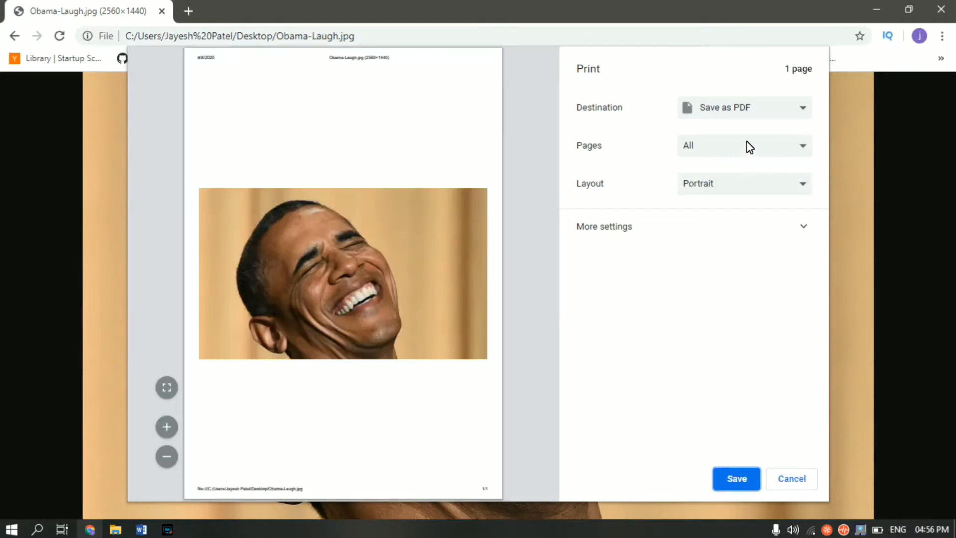
{"action": "mouse_move", "coordinate": [785, 112]}
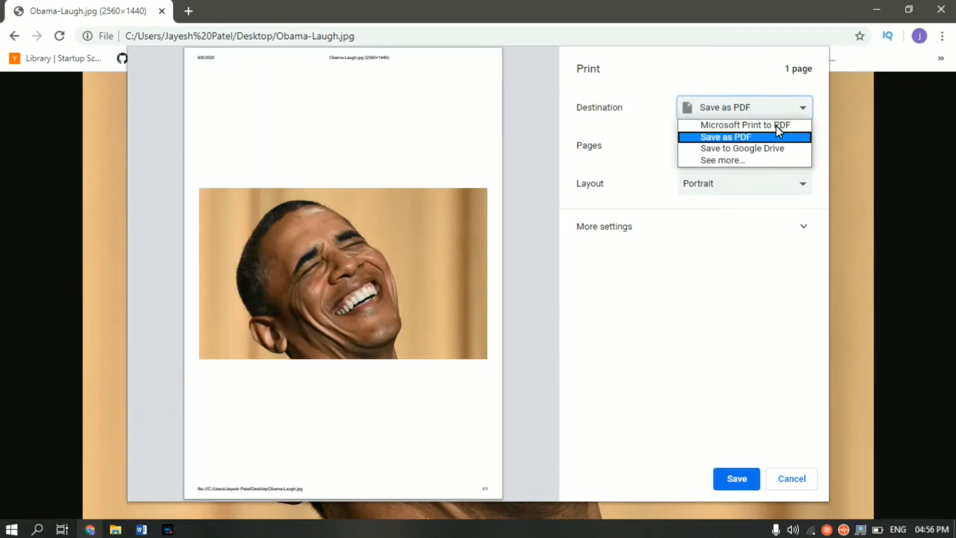
- Keep Save as PDF, try landscape then return to portrait, and set paper size to A4
{"action": "left_click", "coordinate": [725, 137]}
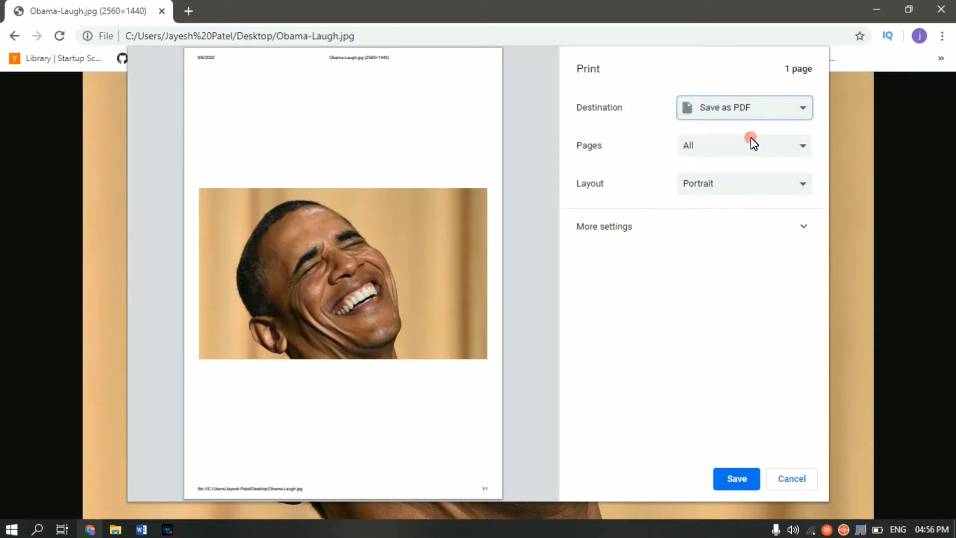
{"action": "left_click", "coordinate": [743, 183]}
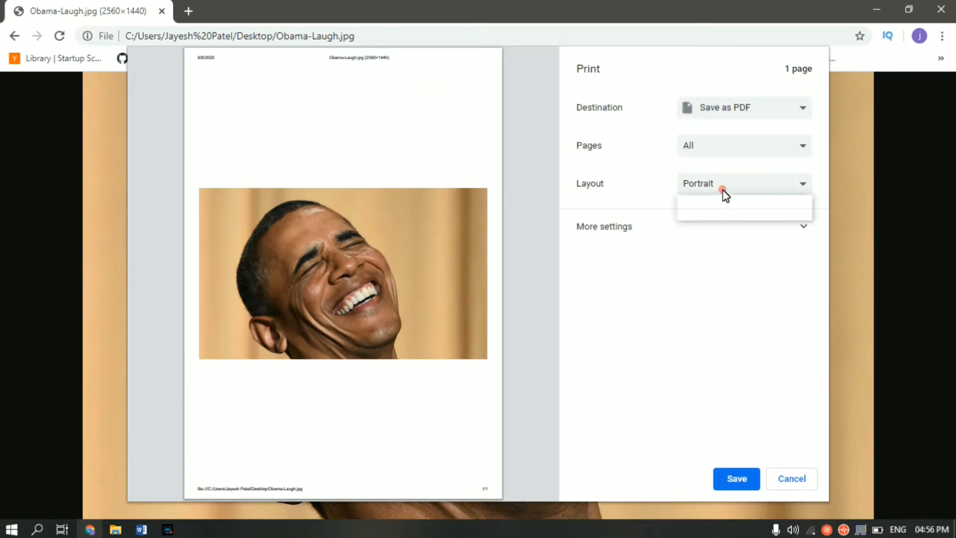
{"action": "left_click", "coordinate": [743, 183]}
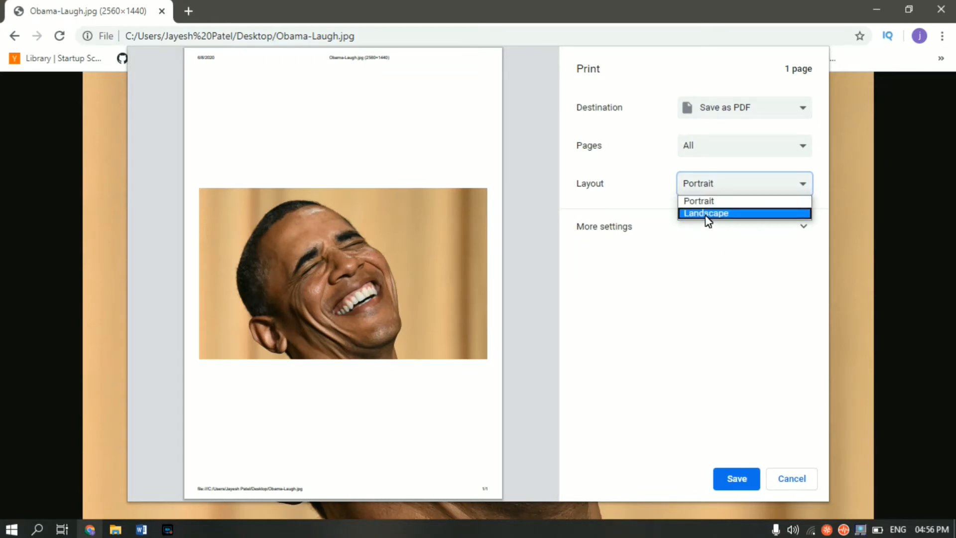
{"action": "left_click", "coordinate": [705, 213]}
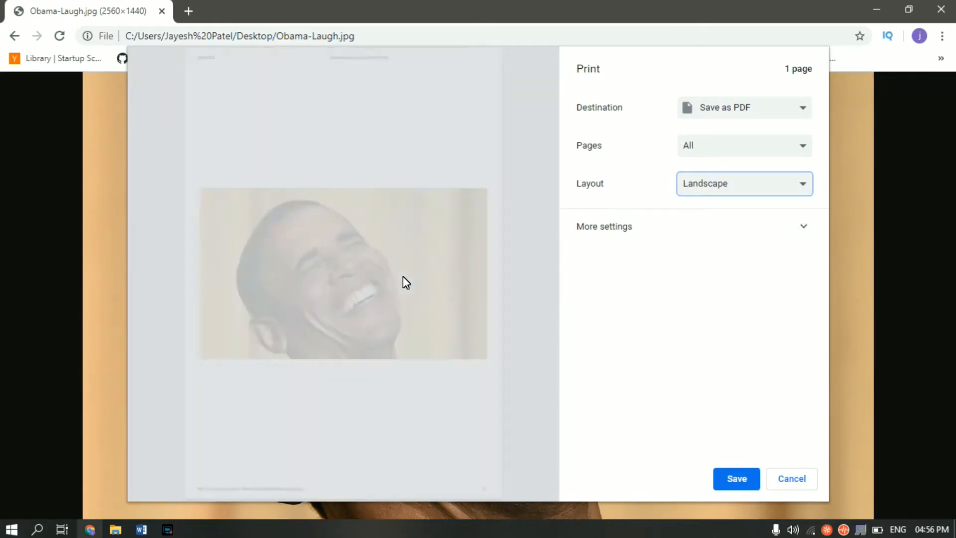
{"action": "left_click", "coordinate": [744, 184]}
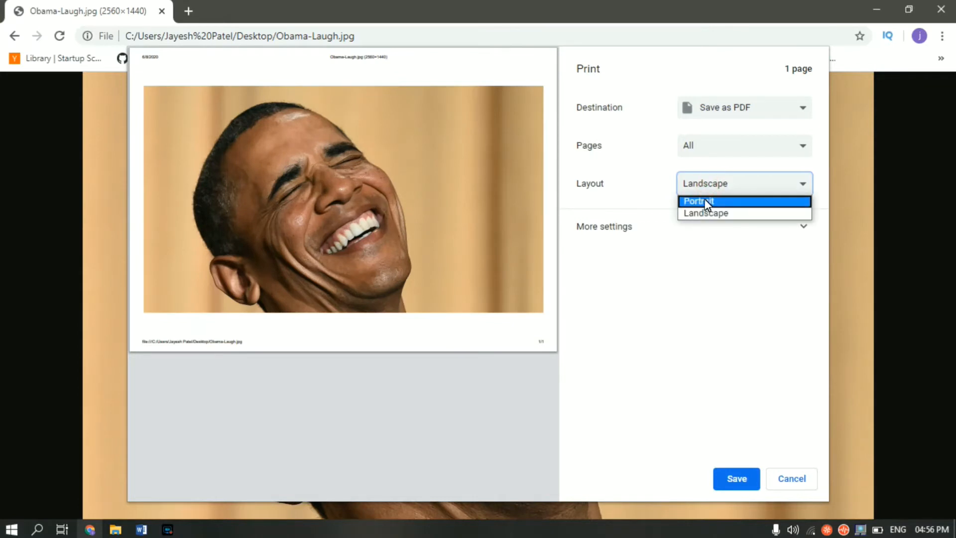
{"action": "left_click", "coordinate": [696, 200]}
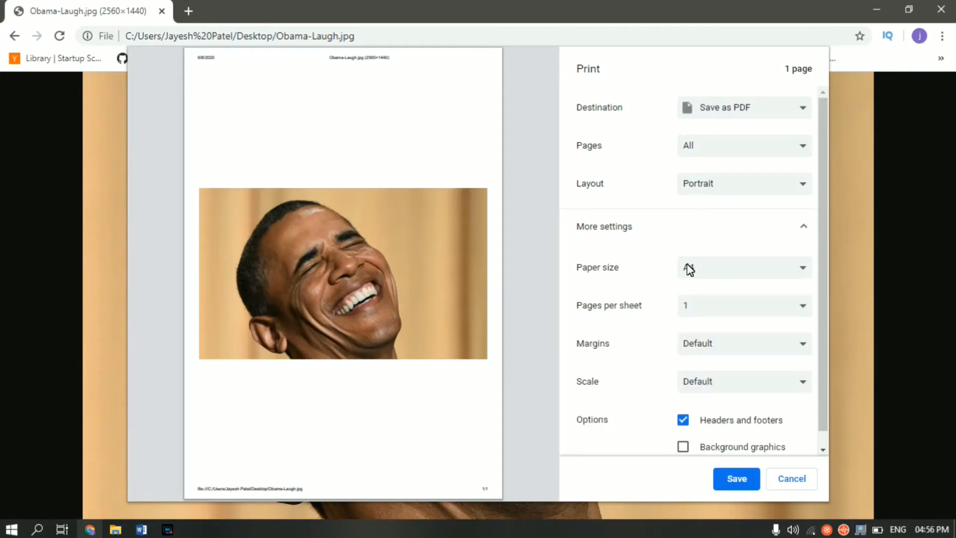
{"action": "left_click", "coordinate": [742, 266]}
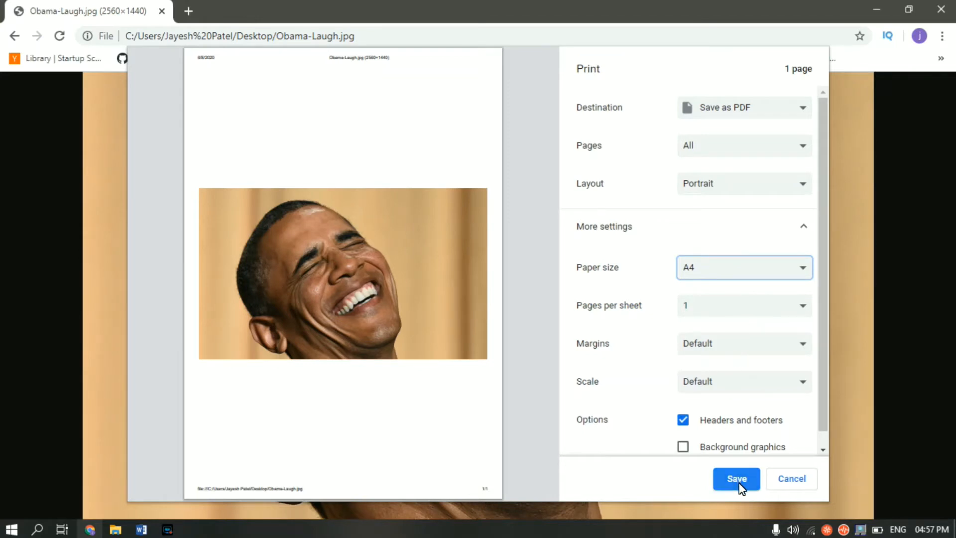
- Save the printout to the Desktop as 2.pdf, declining to replace 1.pdf
{"action": "left_click", "coordinate": [735, 478]}
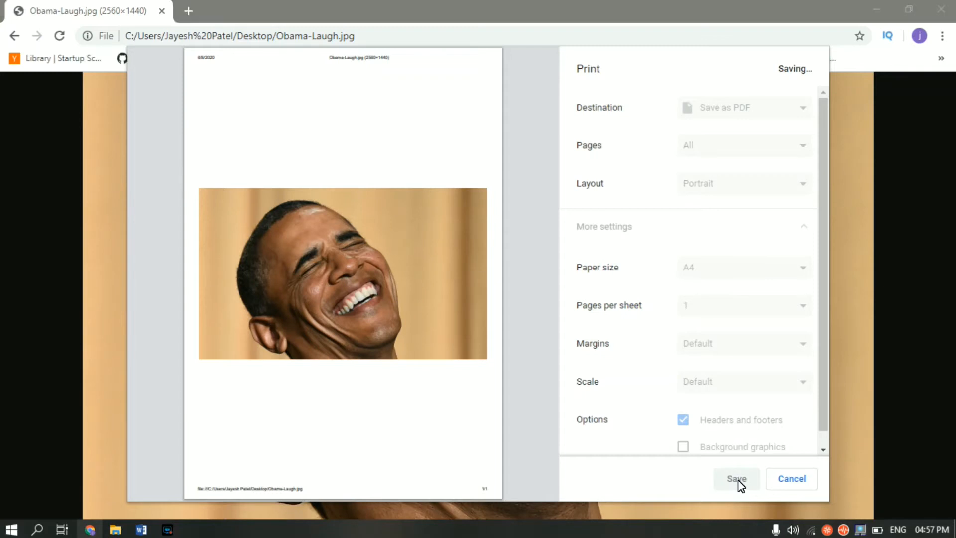
{"action": "left_click", "coordinate": [735, 479]}
{"action": "type", "text": "1"}
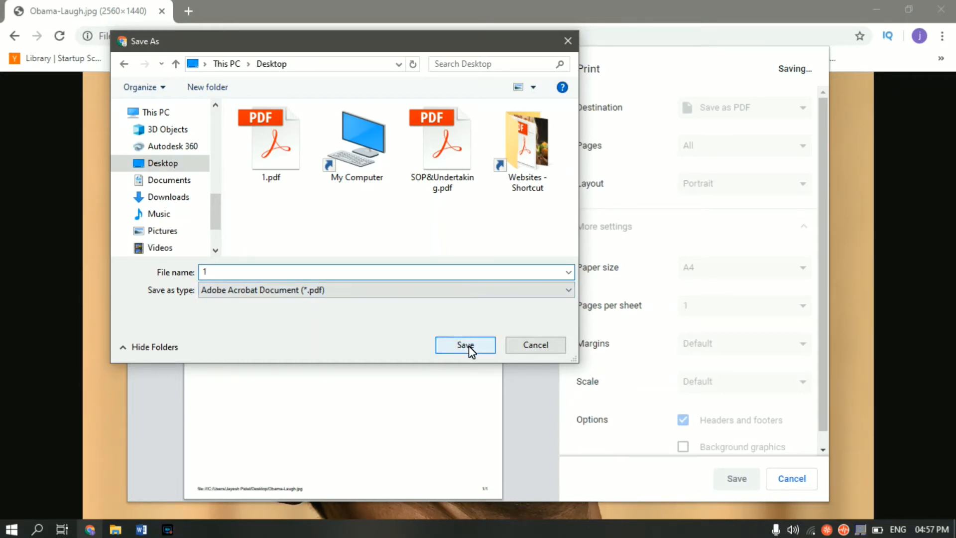
{"action": "left_click", "coordinate": [464, 345]}
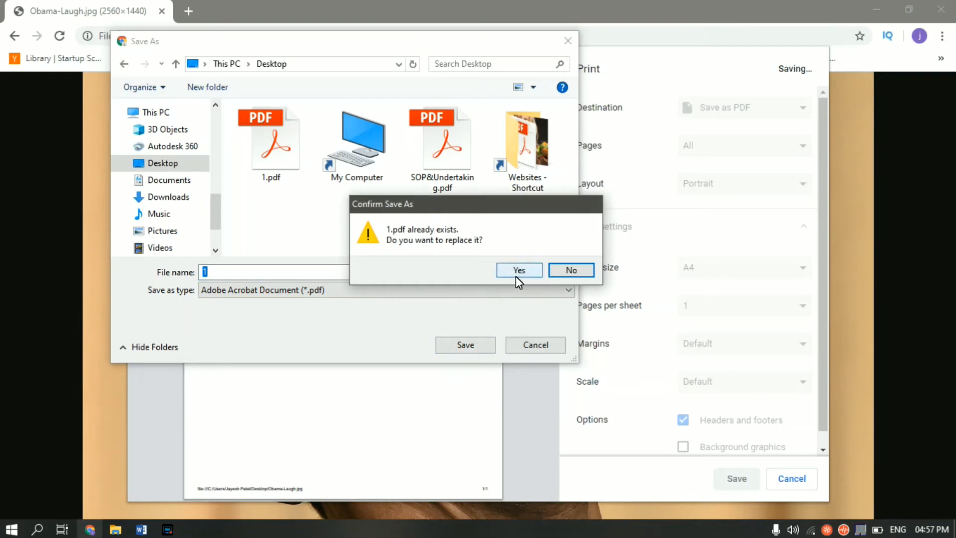
{"action": "left_click", "coordinate": [570, 270]}
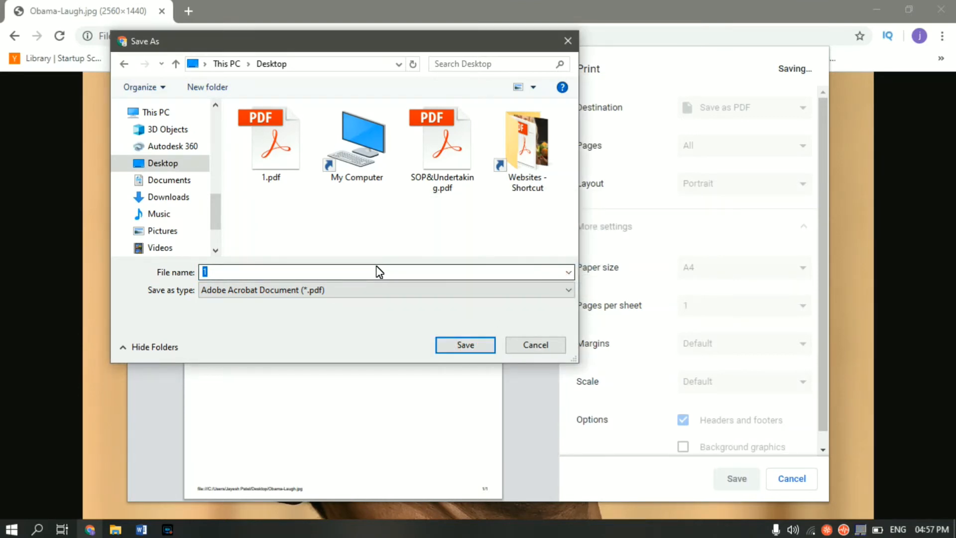
{"action": "type", "text": "2"}
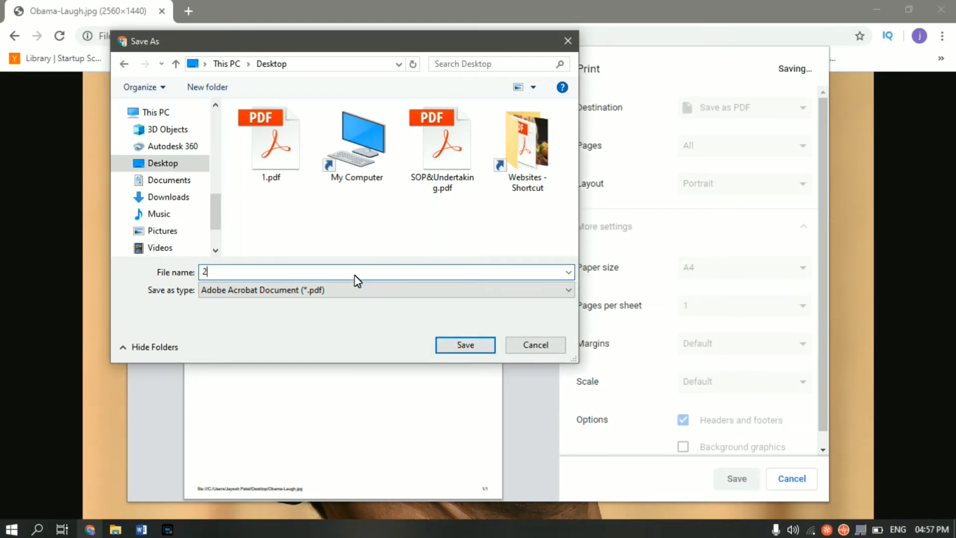
{"action": "left_click", "coordinate": [464, 345]}
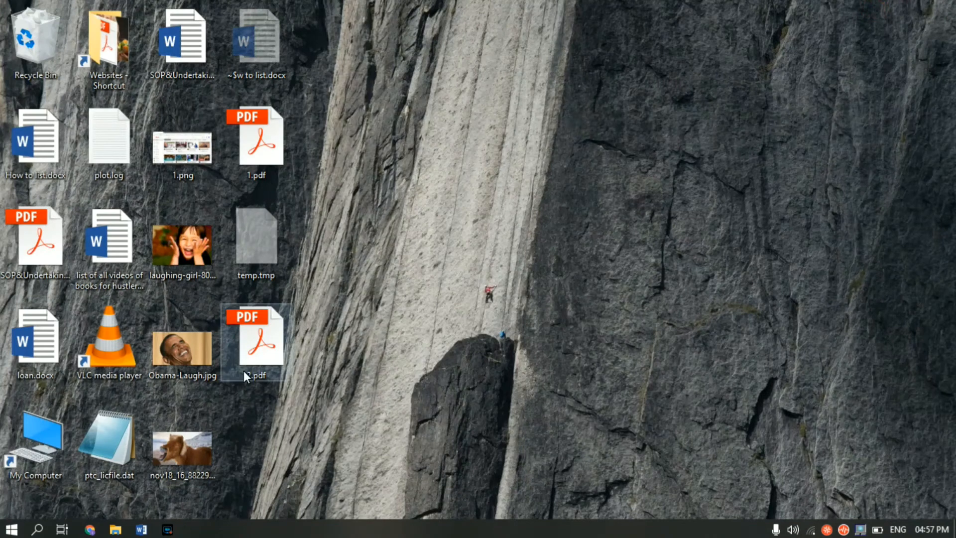
- Open 2.pdf from the Desktop in Adobe Acrobat Reader
{"action": "left_click", "coordinate": [255, 338]}
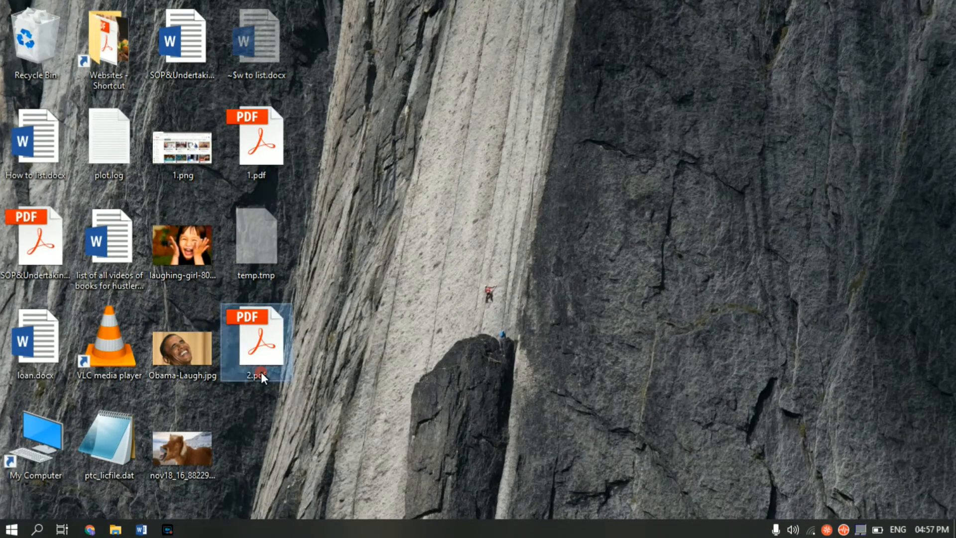
{"action": "mouse_move", "coordinate": [261, 372]}
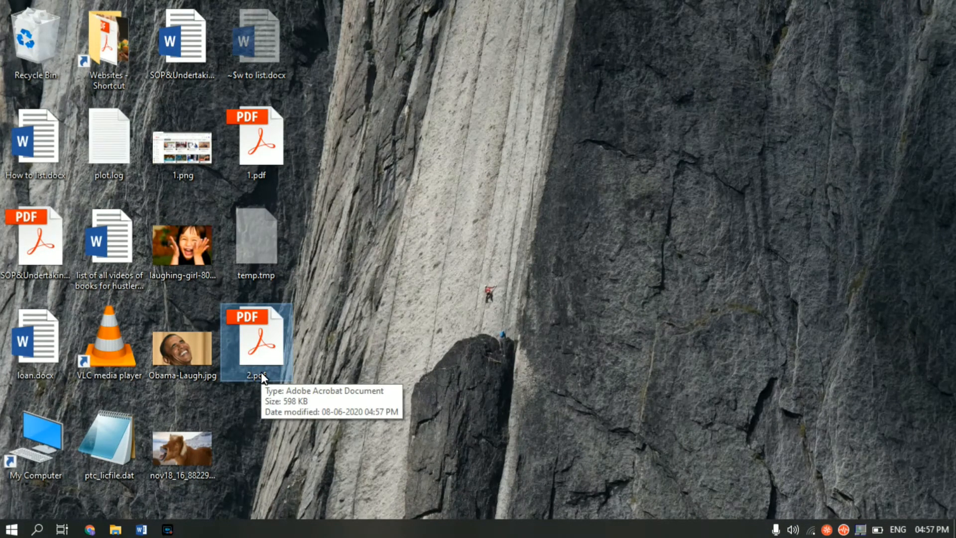
{"action": "mouse_move", "coordinate": [279, 356]}
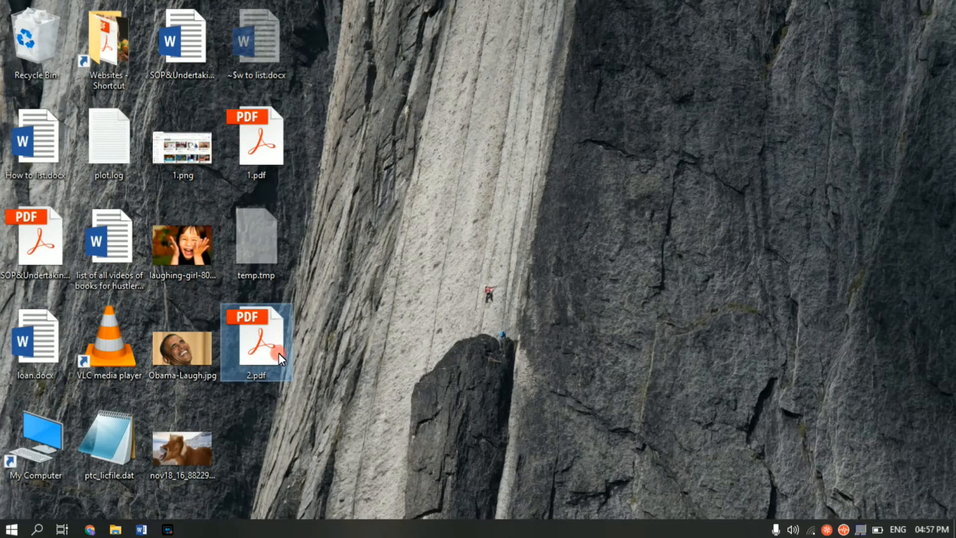
{"action": "double_click", "coordinate": [256, 341]}
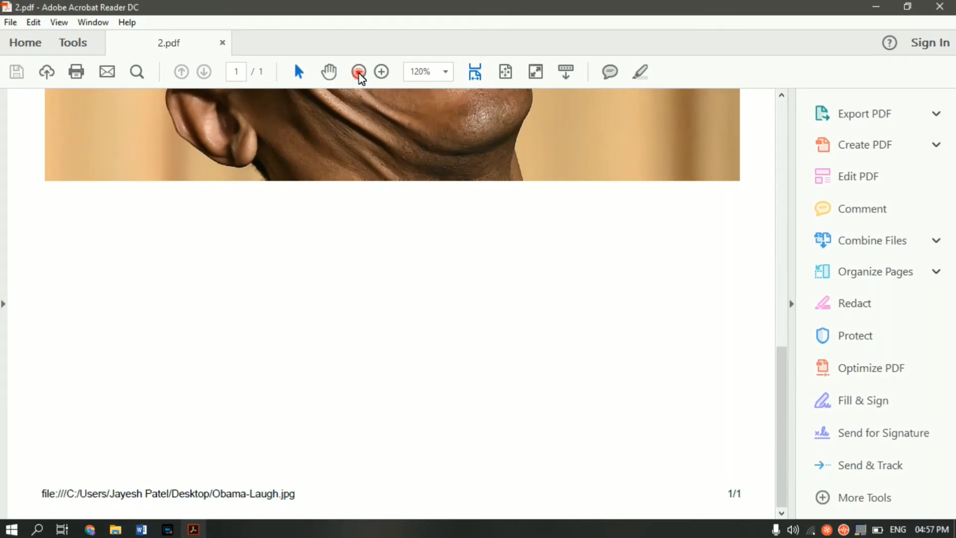
- Zoom out to the whole page and scroll through the photo under its date and file-name header
{"action": "left_click", "coordinate": [359, 71]}
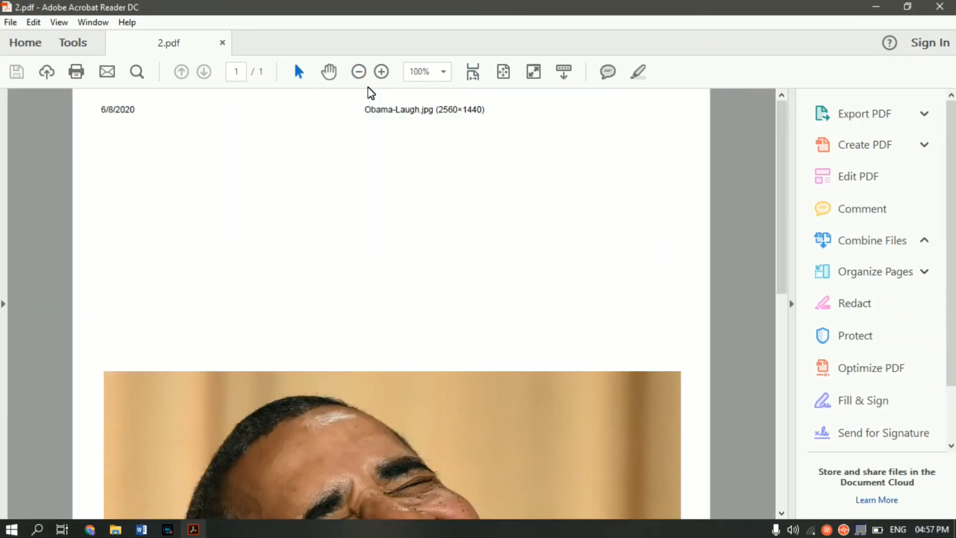
{"action": "left_click", "coordinate": [359, 71]}
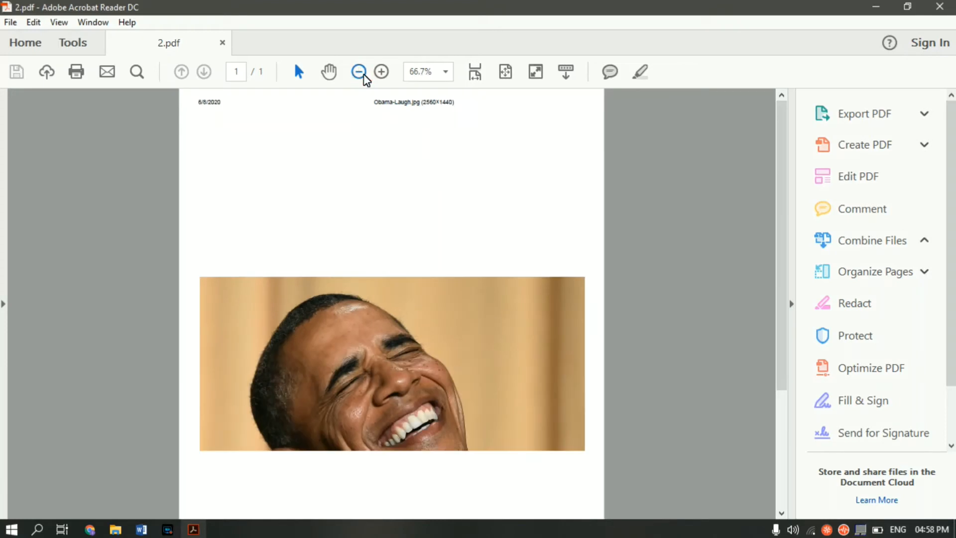
{"action": "scroll", "scroll_direction": "down", "scroll_amount": 3}
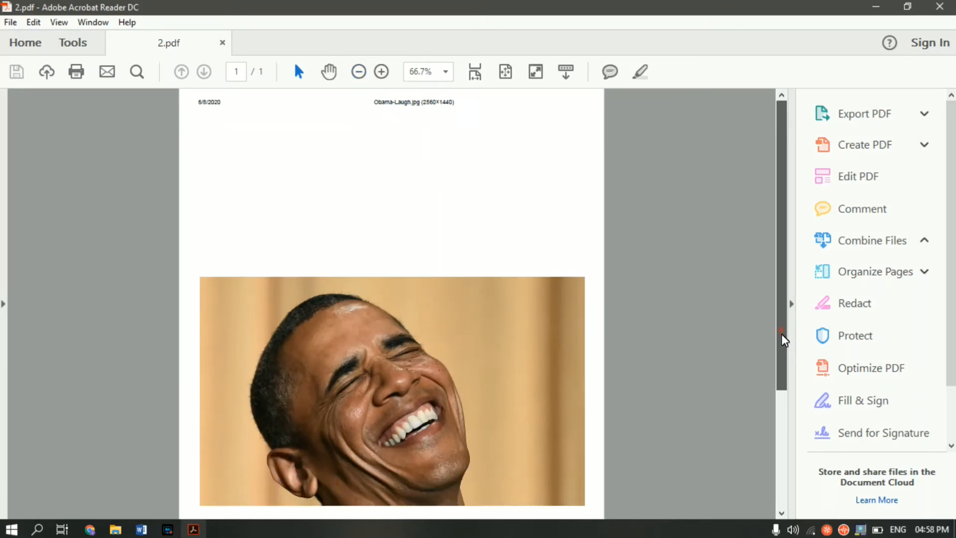
{"action": "scroll", "scroll_direction": "down", "scroll_amount": 3}
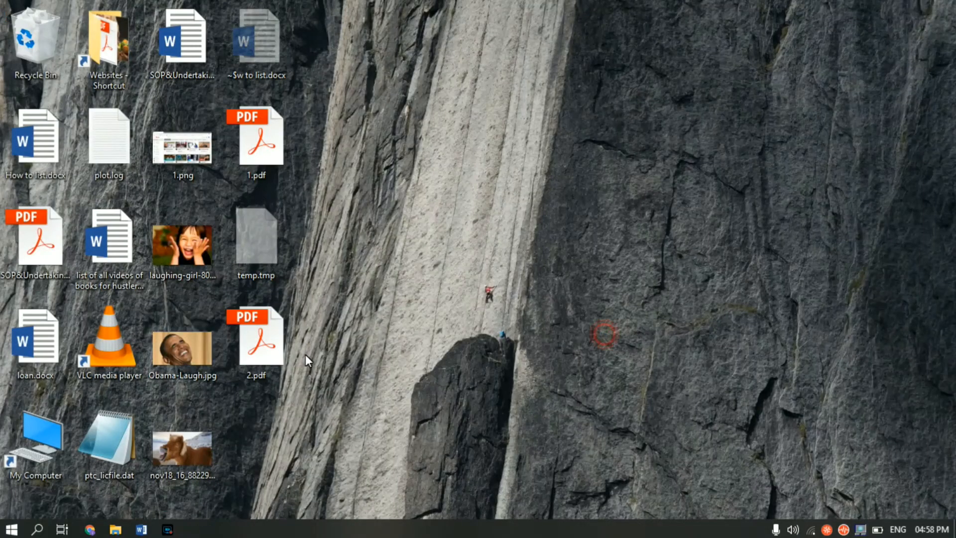
- Choose Print from the desktop context menu of Obama-Laugh.jpg
{"action": "right_click", "coordinate": [181, 351]}
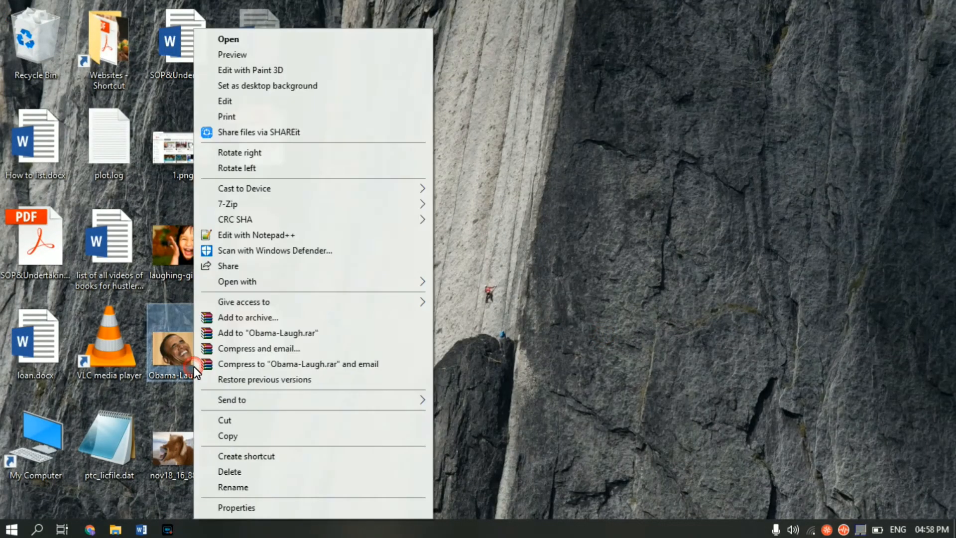
{"action": "mouse_move", "coordinate": [401, 119]}
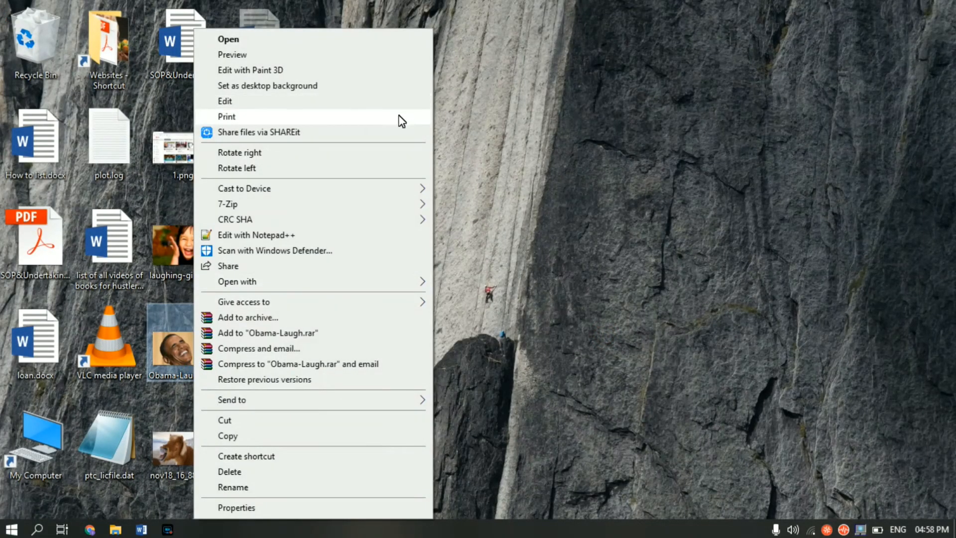
{"action": "left_click", "coordinate": [226, 117]}
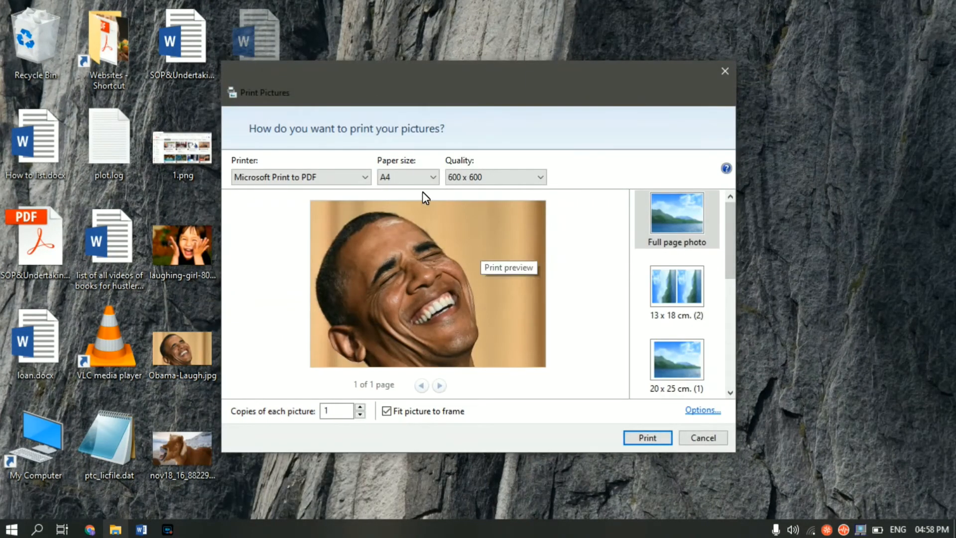
{"action": "mouse_move", "coordinate": [528, 300]}
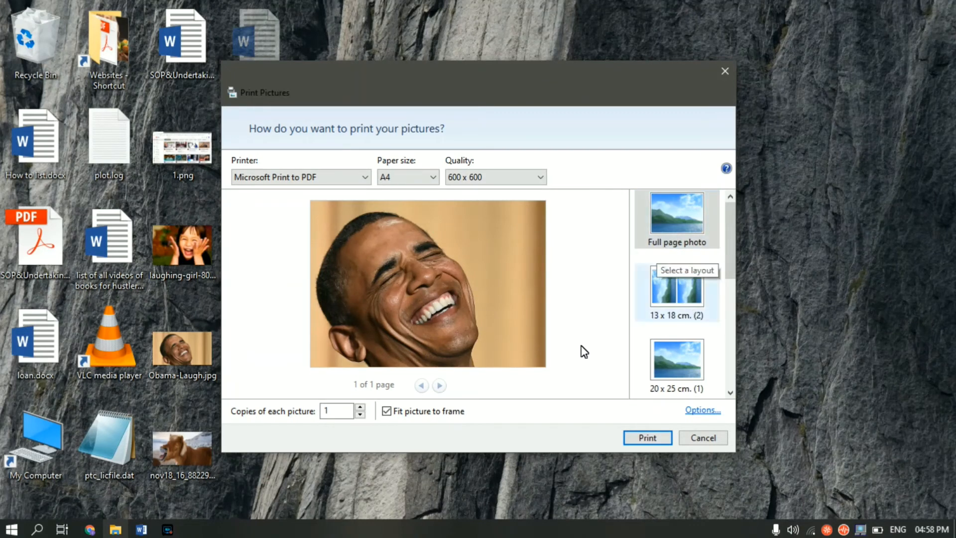
{"action": "mouse_move", "coordinate": [636, 196]}
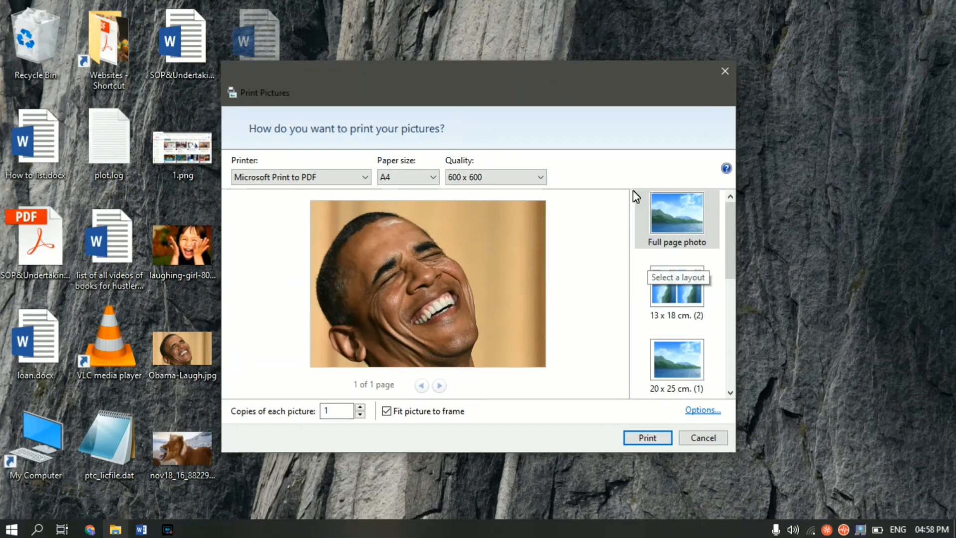
{"action": "mouse_move", "coordinate": [715, 269]}
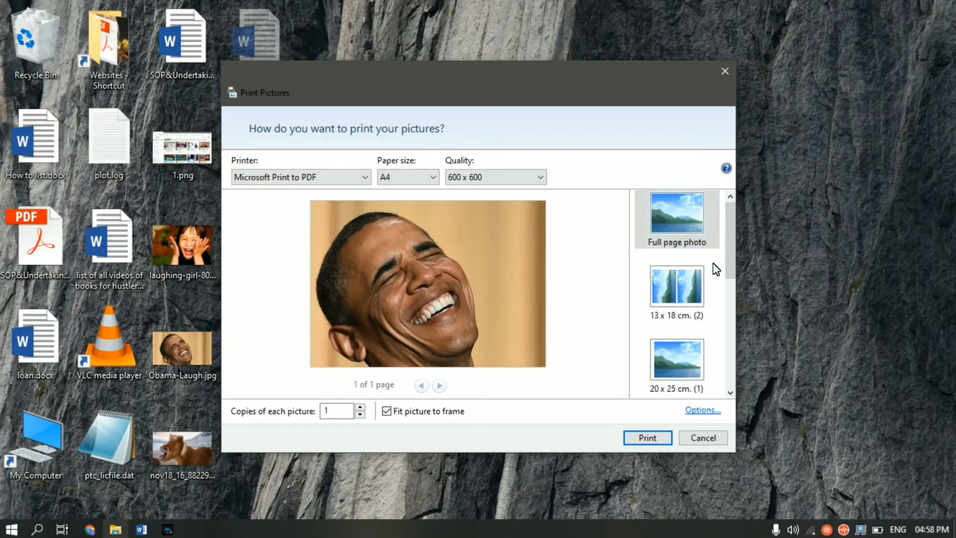
{"action": "mouse_move", "coordinate": [587, 439]}
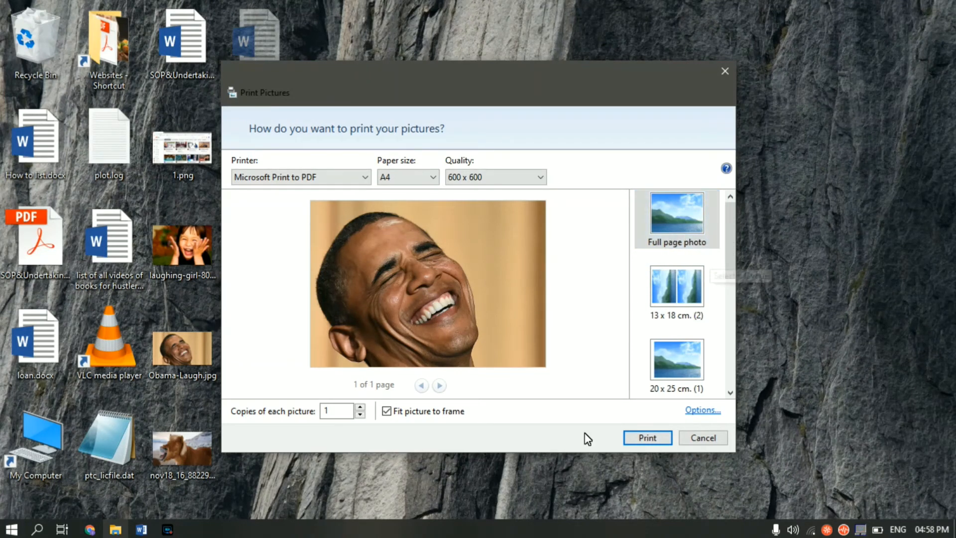
{"action": "mouse_move", "coordinate": [715, 393]}
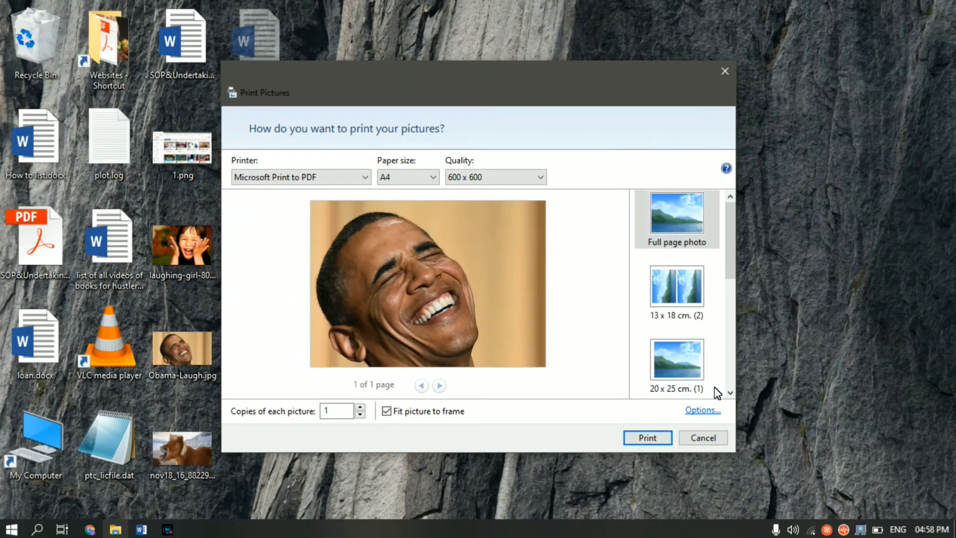
- Print the full-page A4 photo to Microsoft Print to PDF
{"action": "left_click", "coordinate": [647, 437]}
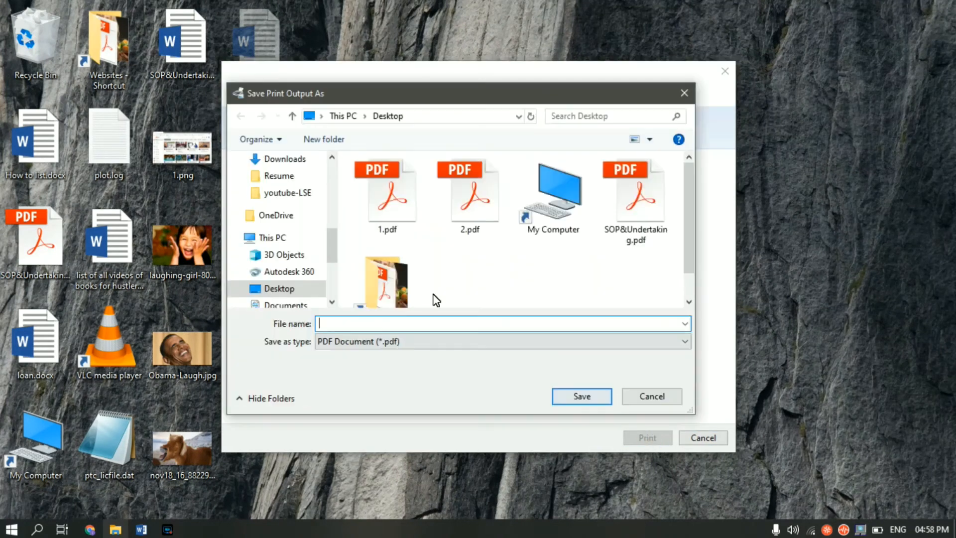
- Name the print output 3 and save it as 3.pdf on the Desktop
{"action": "left_click", "coordinate": [439, 324]}
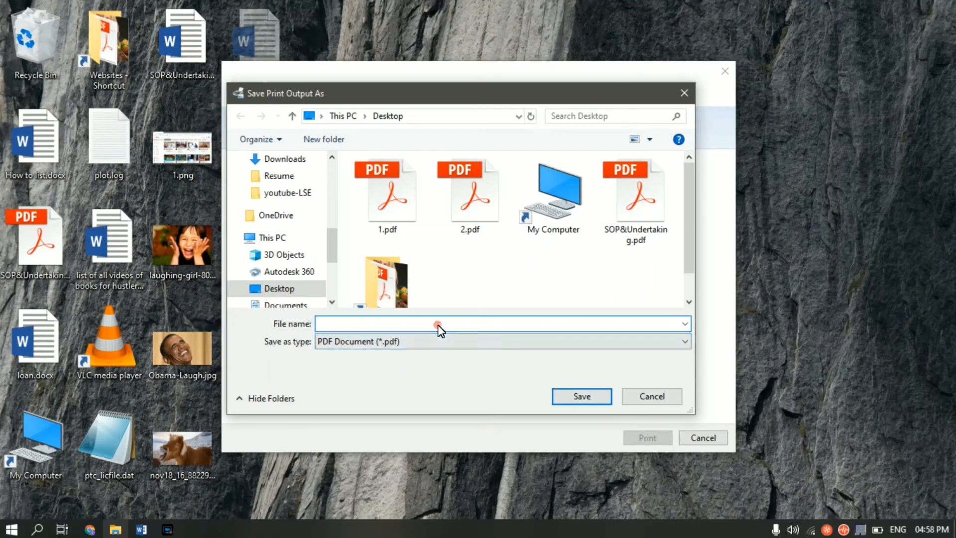
{"action": "type", "text": "3"}
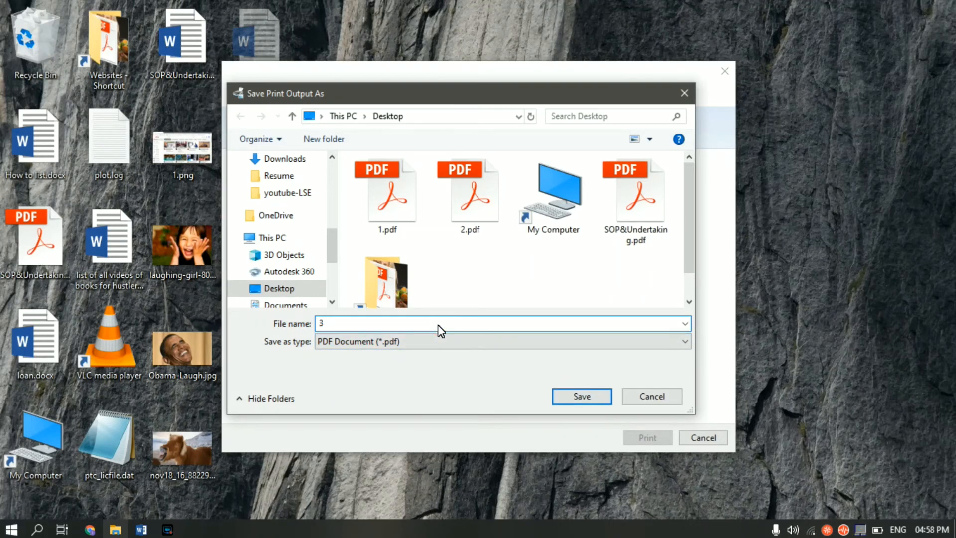
{"action": "left_click", "coordinate": [580, 396]}
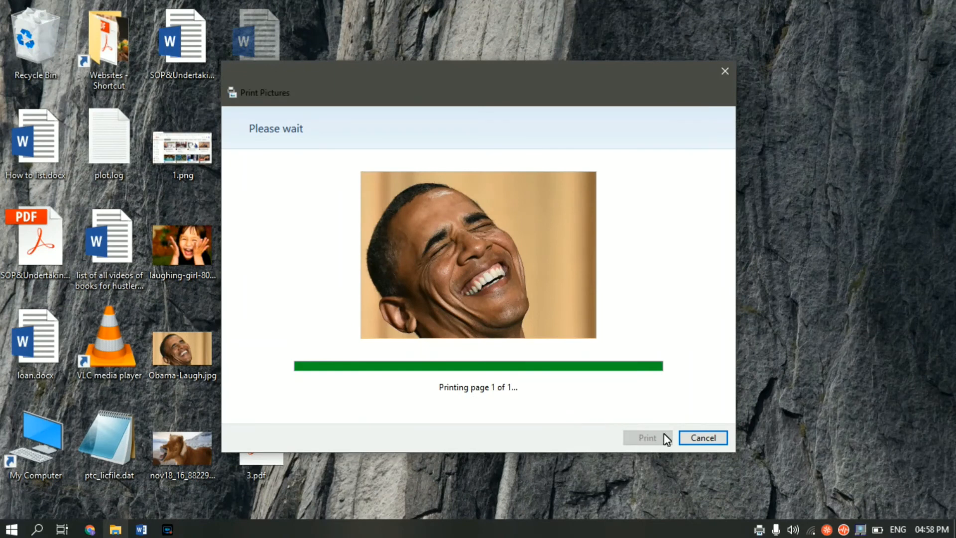
{"action": "mouse_move", "coordinate": [713, 130]}
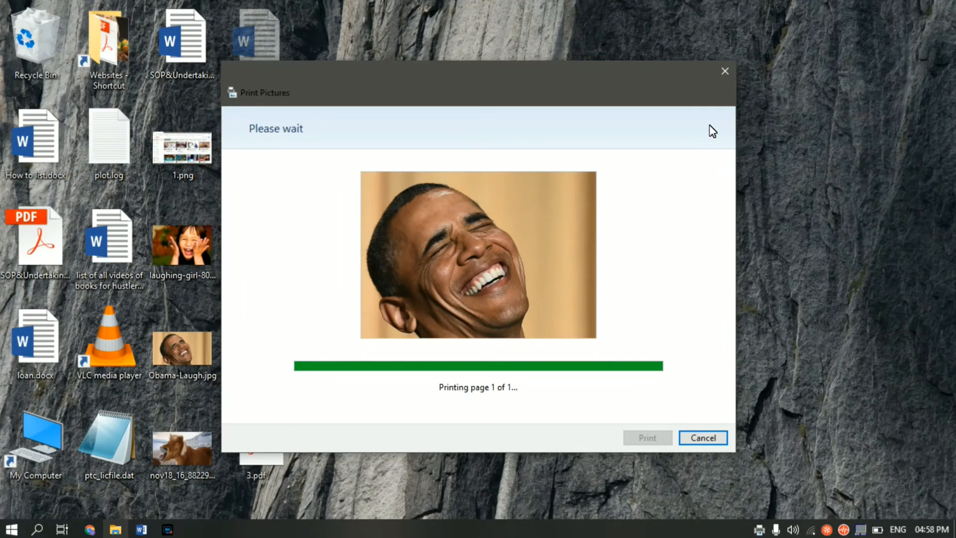
{"action": "mouse_move", "coordinate": [789, 178]}
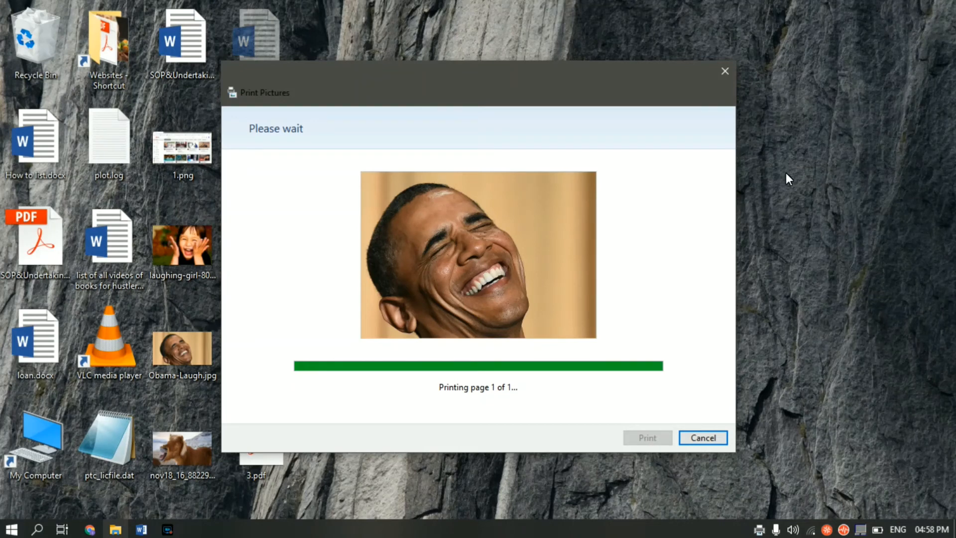
{"action": "mouse_move", "coordinate": [798, 255]}
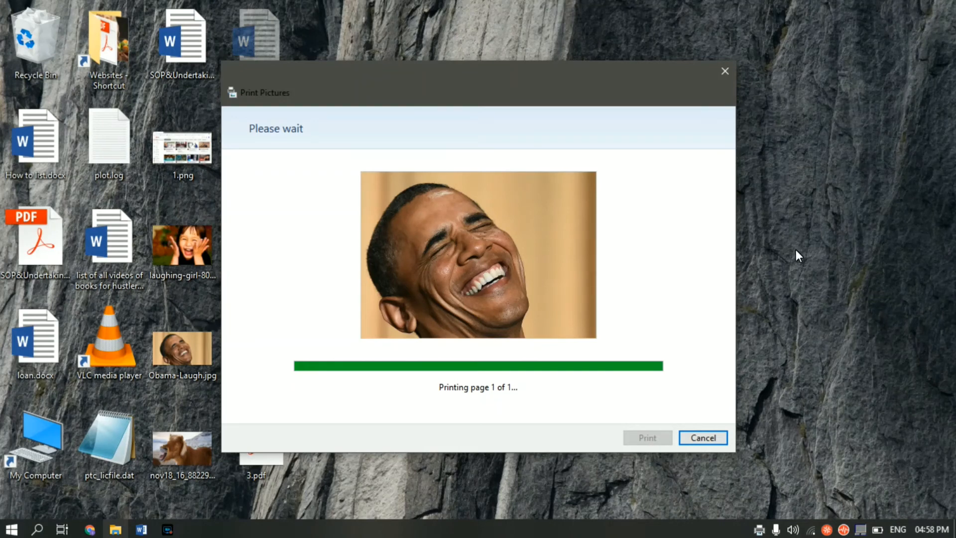
{"action": "mouse_move", "coordinate": [725, 305]}
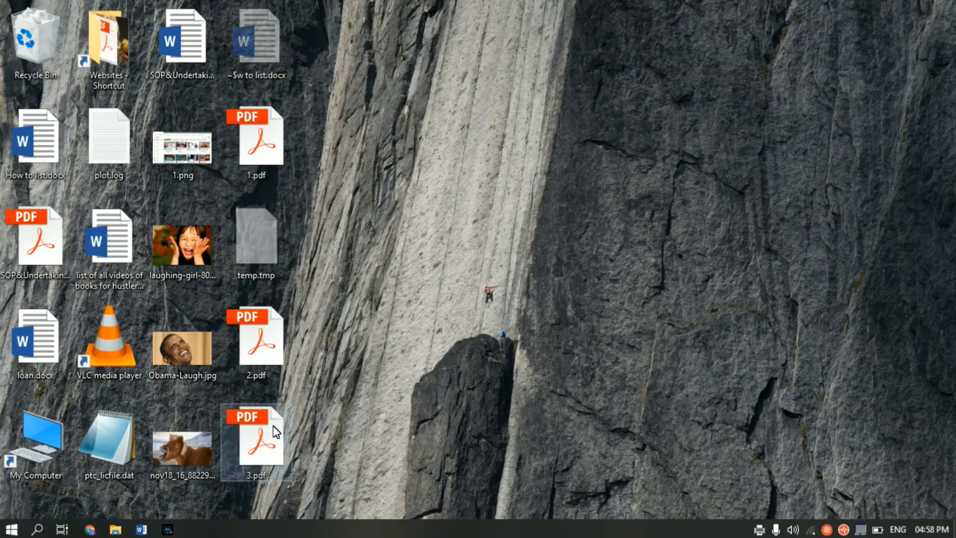
{"action": "mouse_move", "coordinate": [262, 460]}
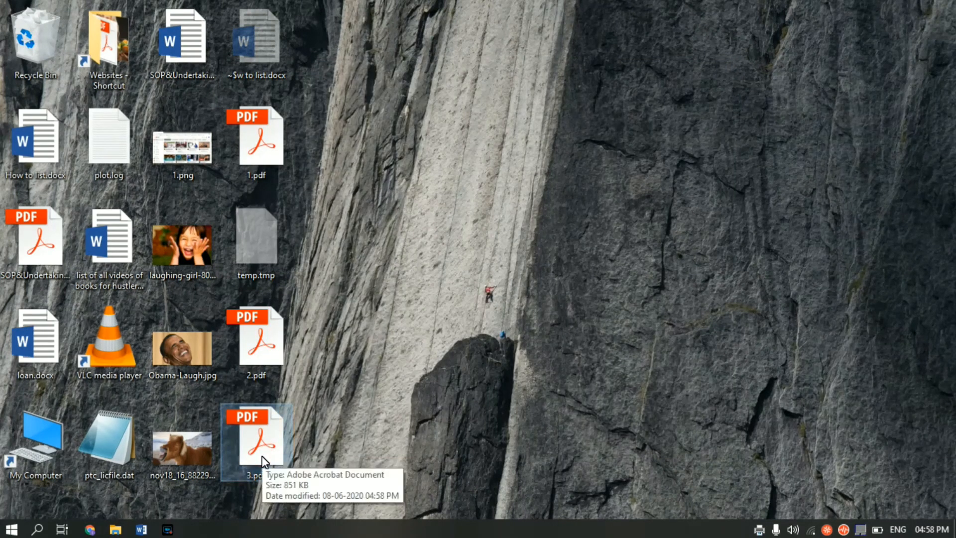
- Open 3.pdf in Acrobat Reader and zoom out to see the photo filling the page
{"action": "double_click", "coordinate": [256, 439]}
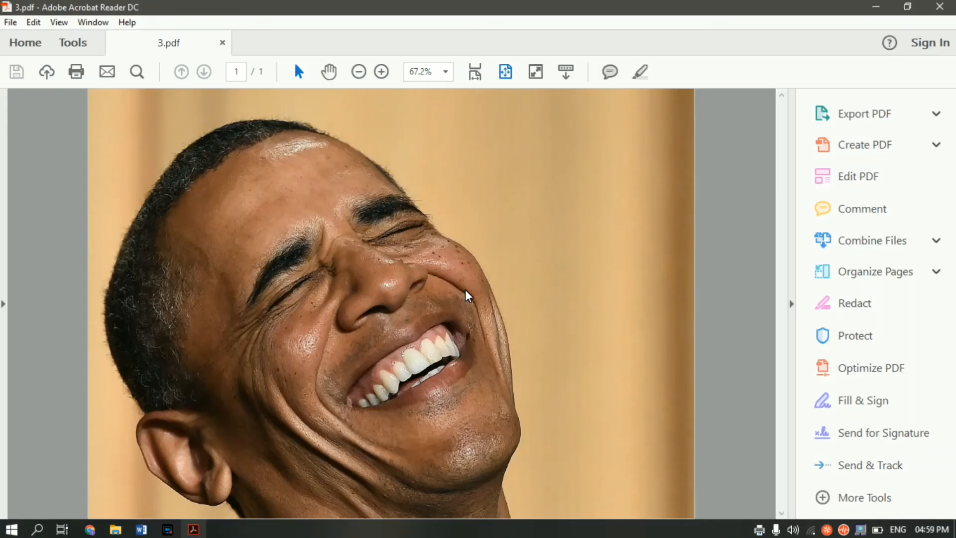
{"action": "left_click", "coordinate": [359, 72]}
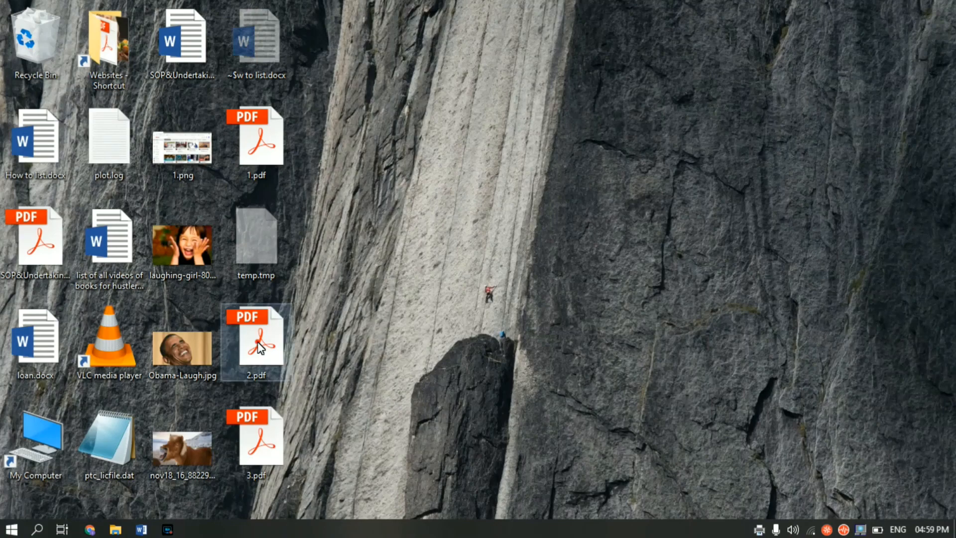
- Reopen 2.pdf in Acrobat Reader and zoom out to view its date and file-name header
{"action": "double_click", "coordinate": [256, 340]}
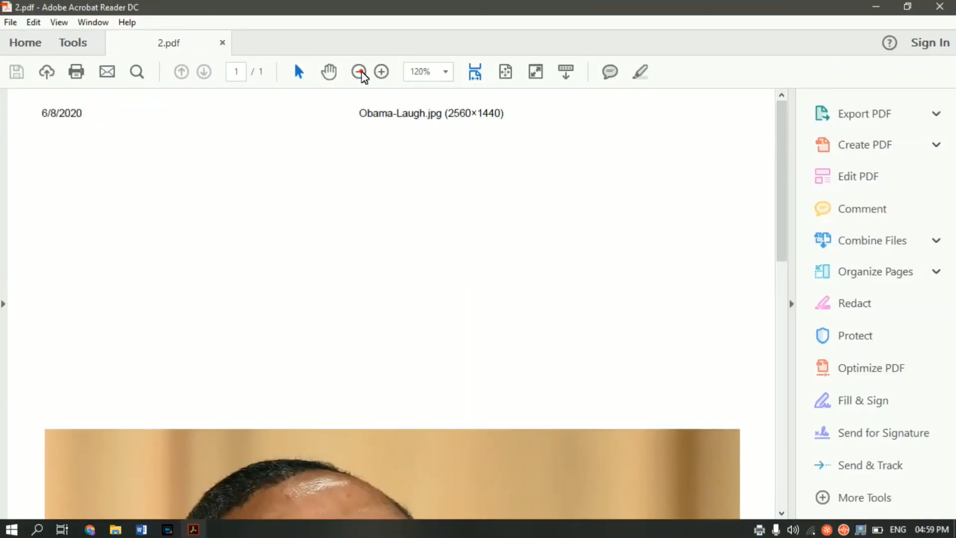
{"action": "left_click", "coordinate": [360, 72]}
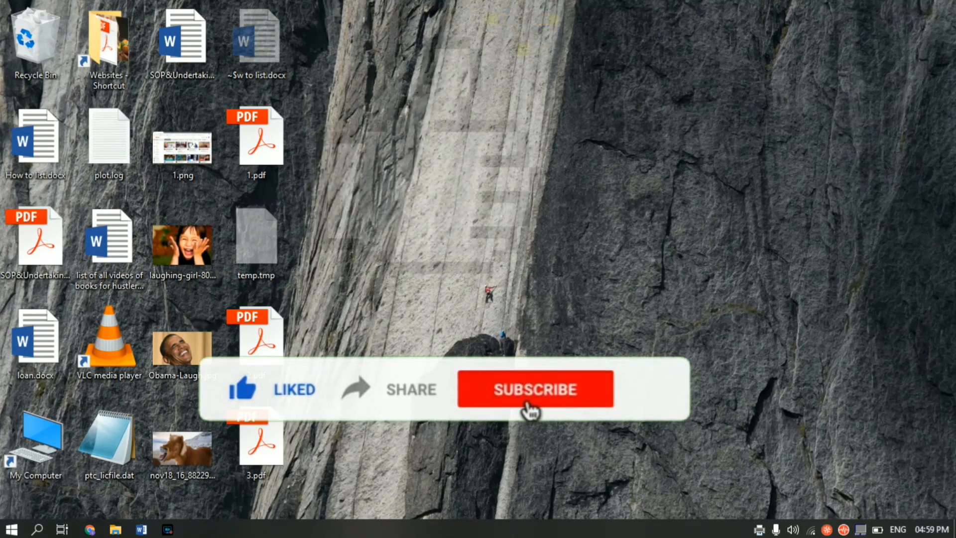
- Close the Acrobat Reader window, returning to the desktop with 2.pdf and 3.pdf
{"action": "left_click", "coordinate": [535, 389]}
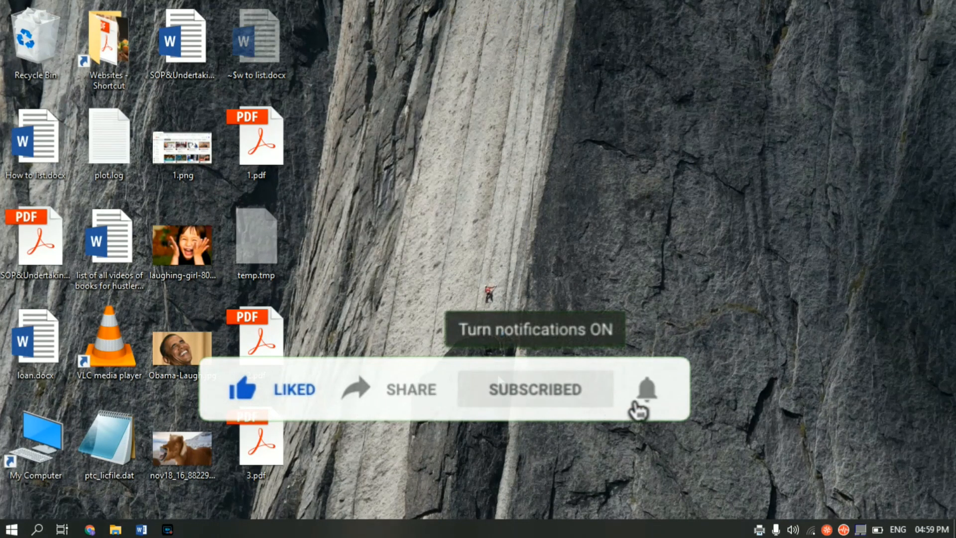